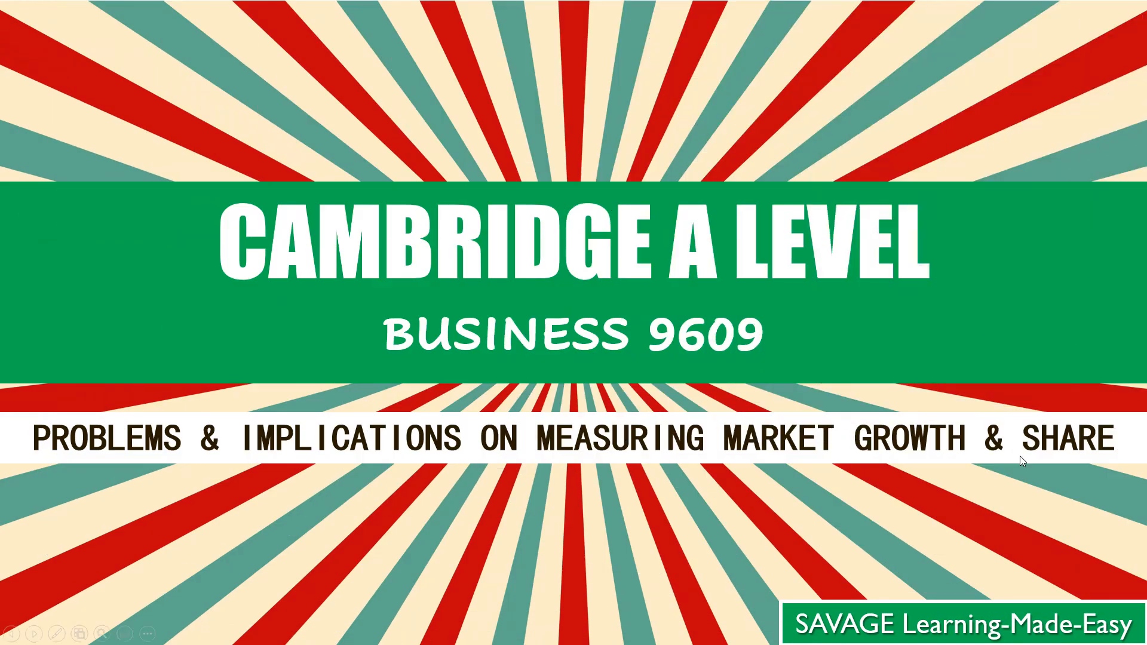
mouse_move(829, 506)
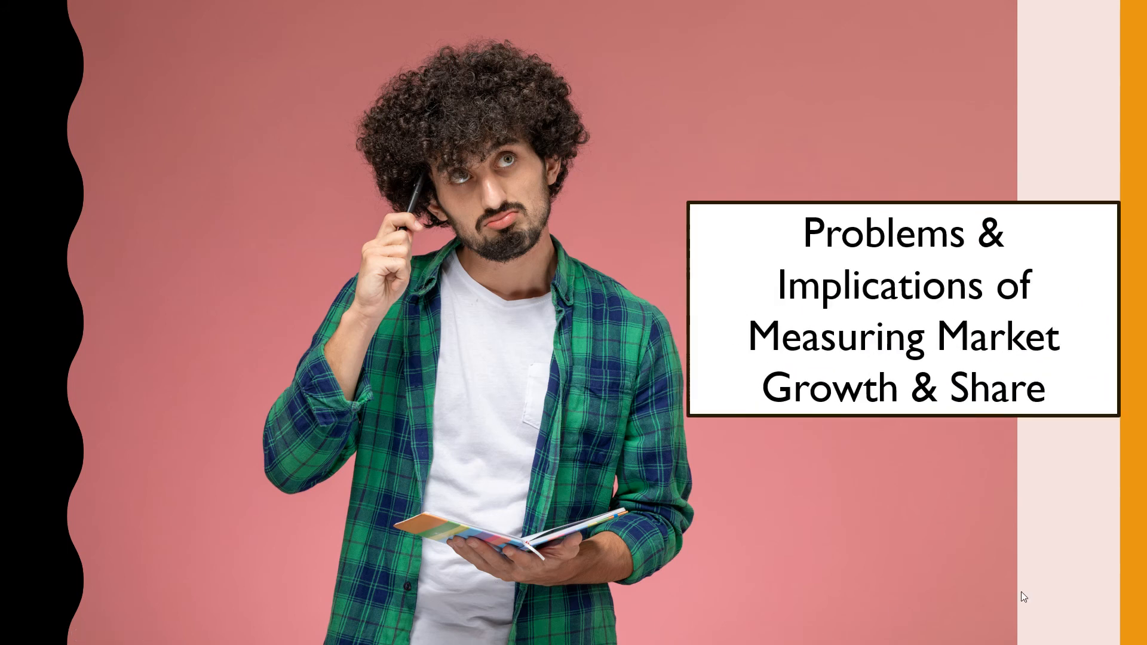
mouse_move(948, 592)
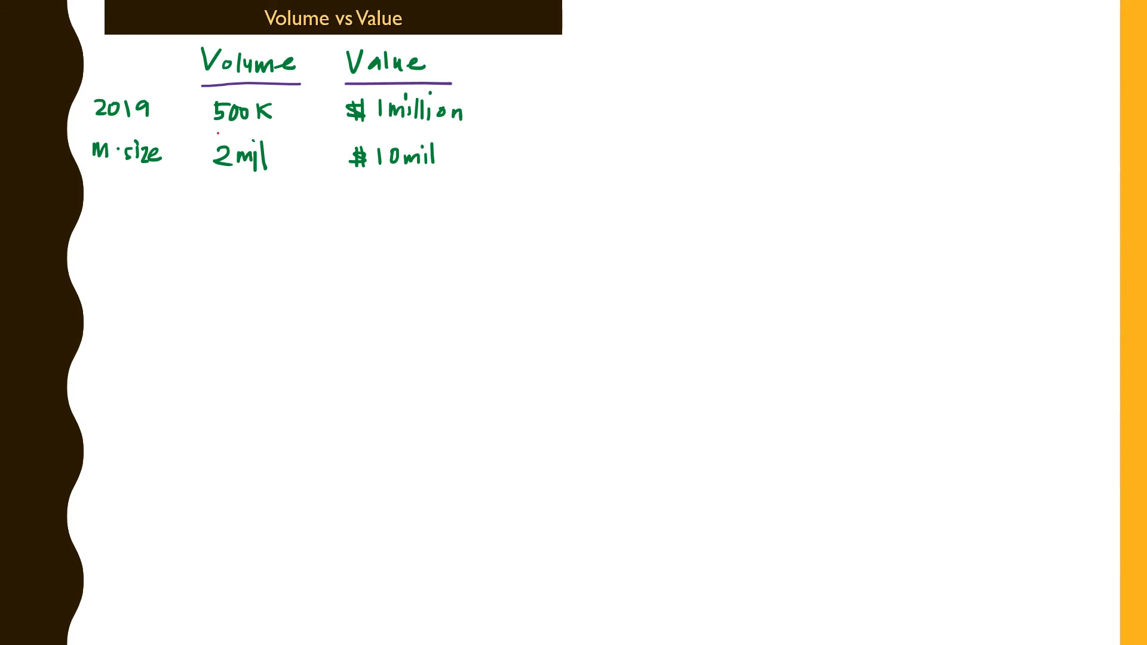
Underline the 500K volume figure in red ink on the Volume vs Value slide.
drag(213, 130, 266, 130)
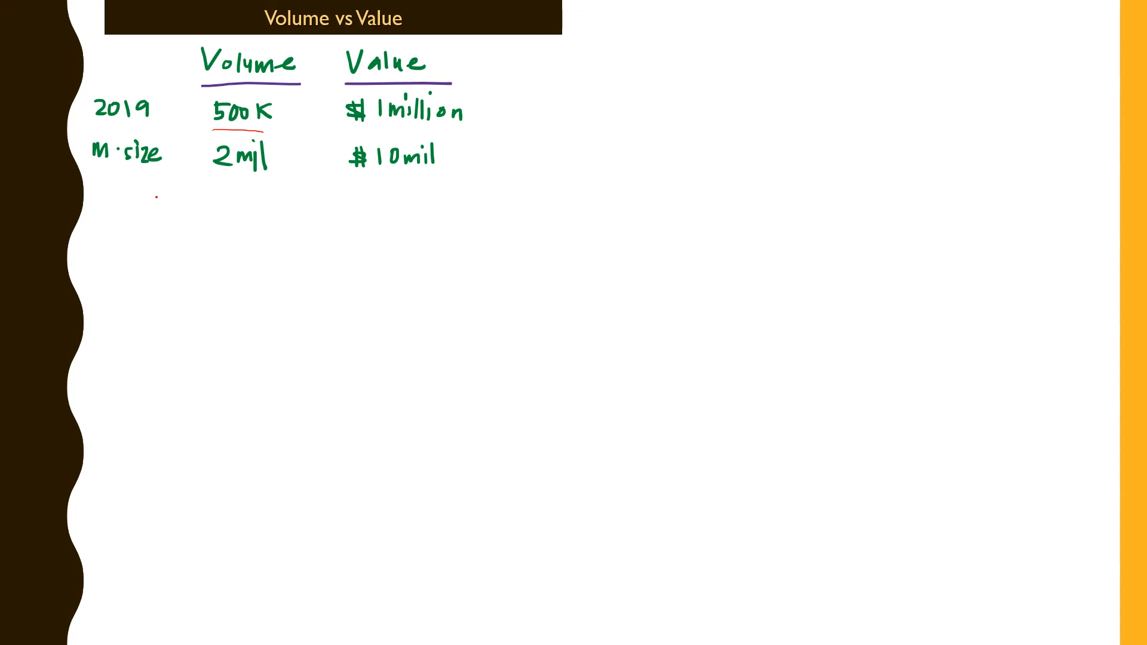
mouse_move(182, 192)
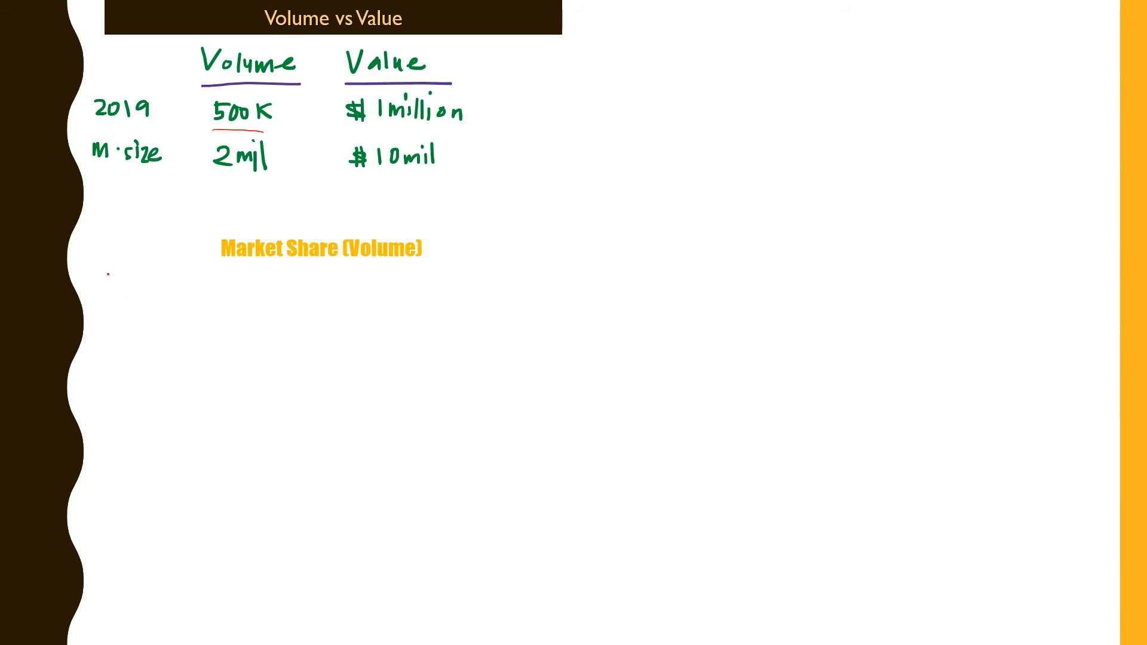
Handwrite 'Comp A' and its volume share fraction 500K over 2 million ×100%.
text(Comp 1)
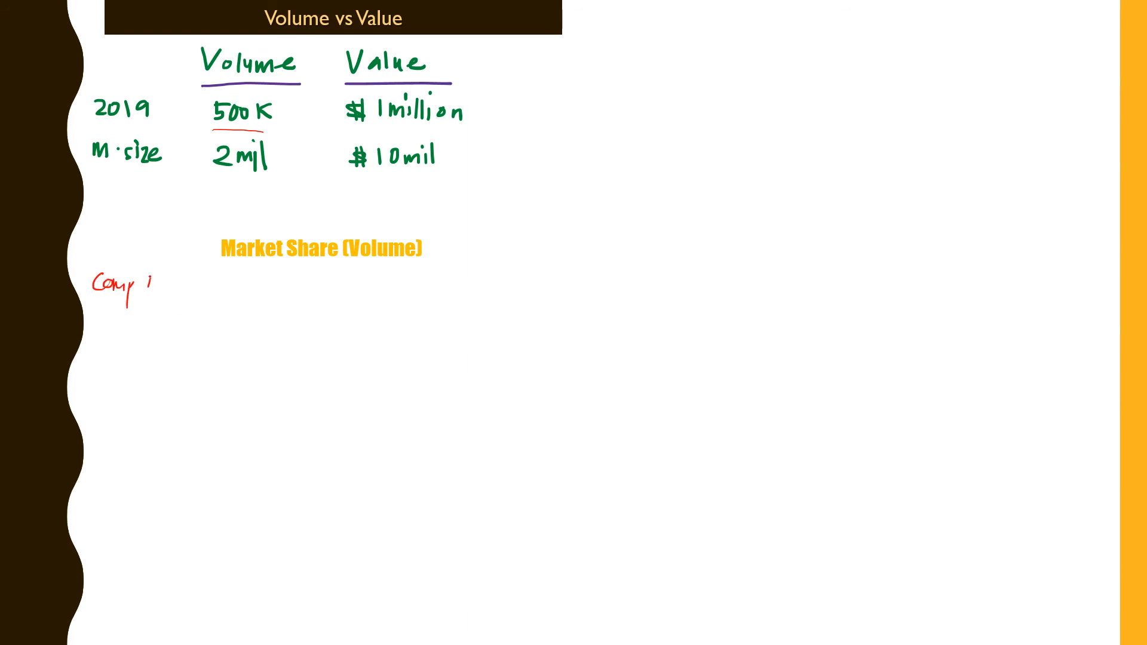
text(A)
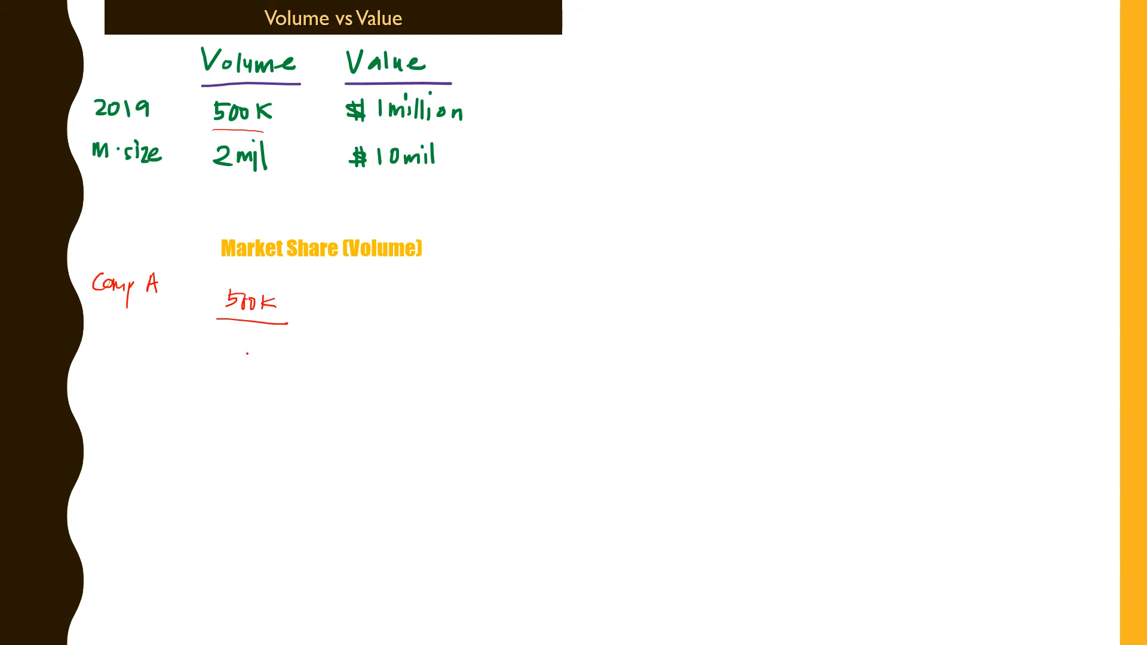
text(2million)
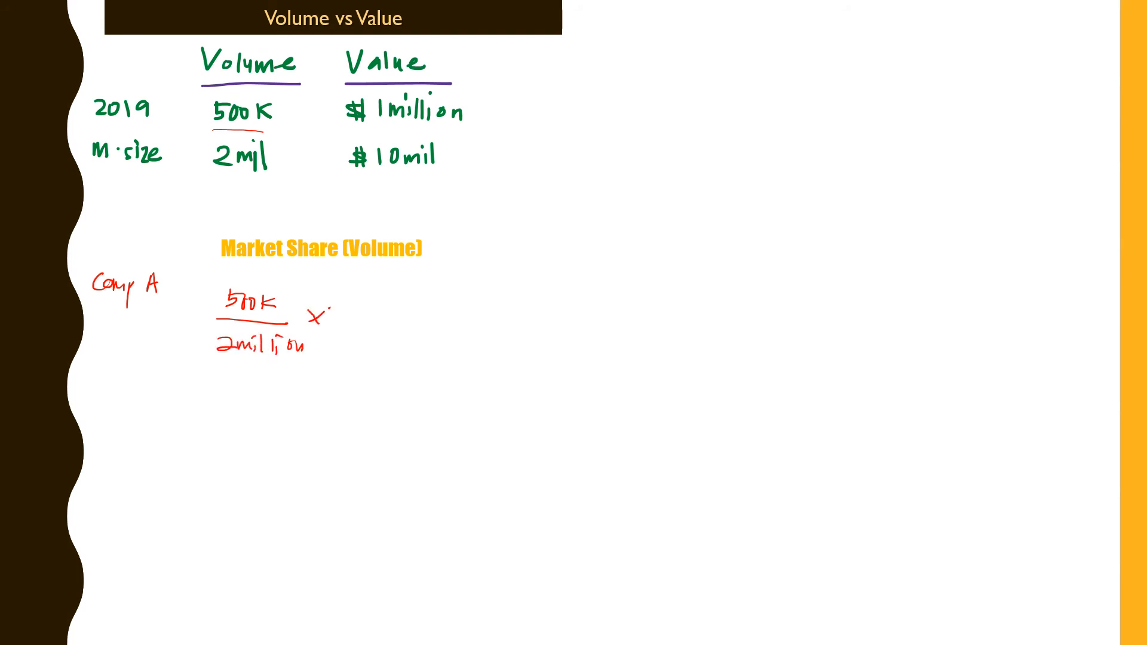
text(100 %)
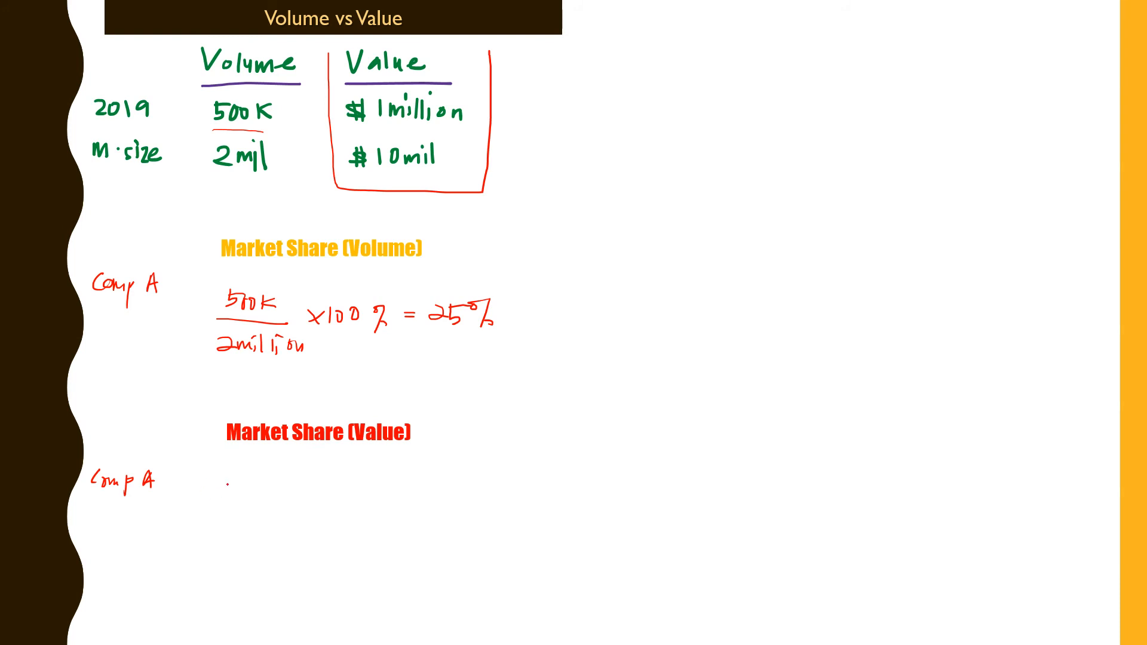
Handwrite Company A's value share starting with $1 million under Market Share (Value).
text($1 m.)
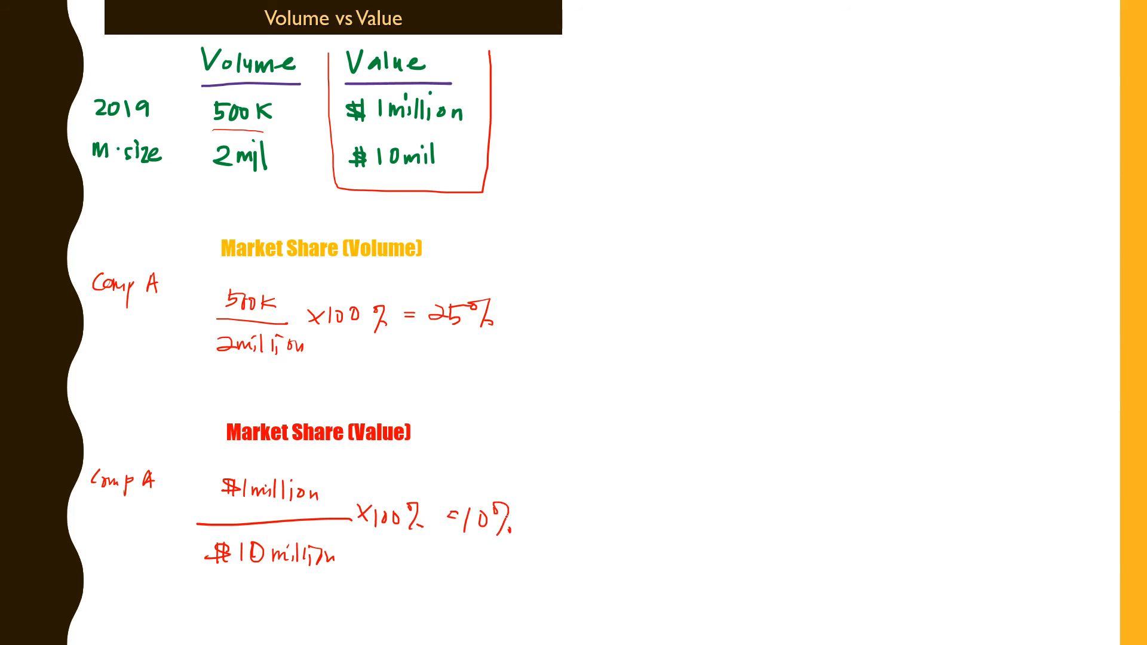
mouse_move(509, 523)
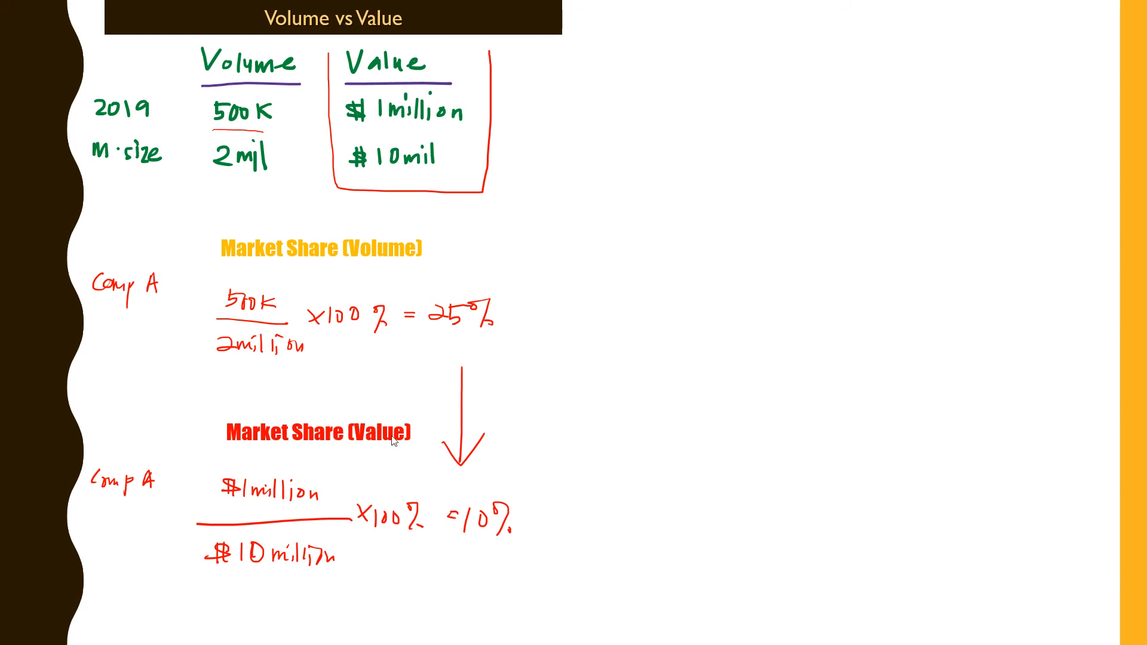
mouse_move(392, 440)
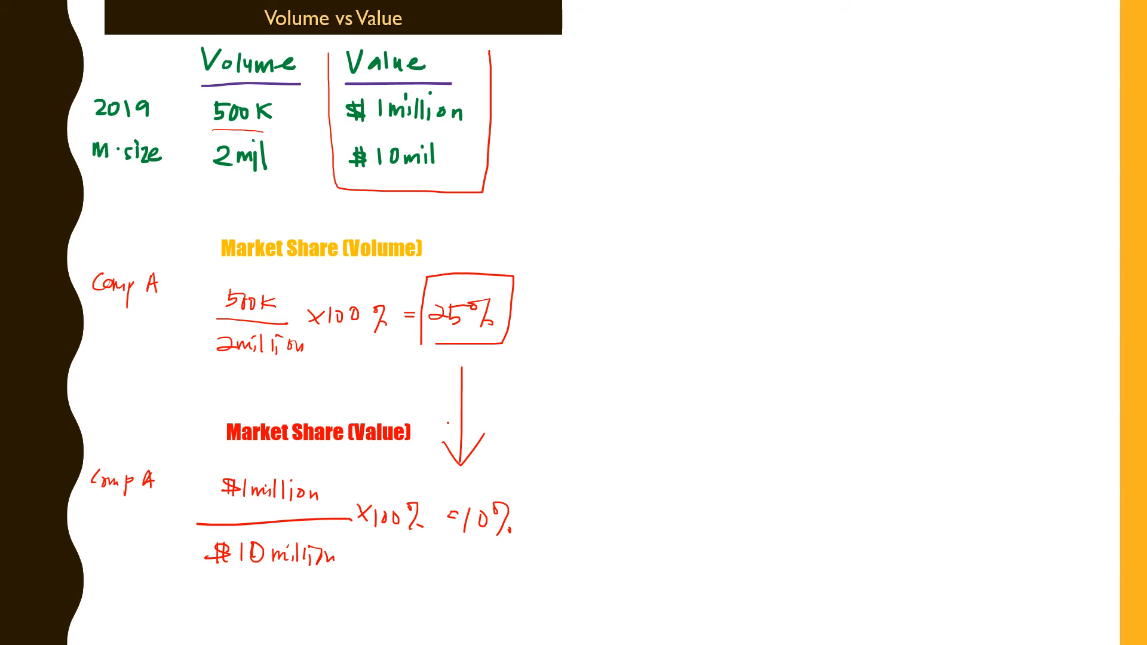
mouse_move(450, 428)
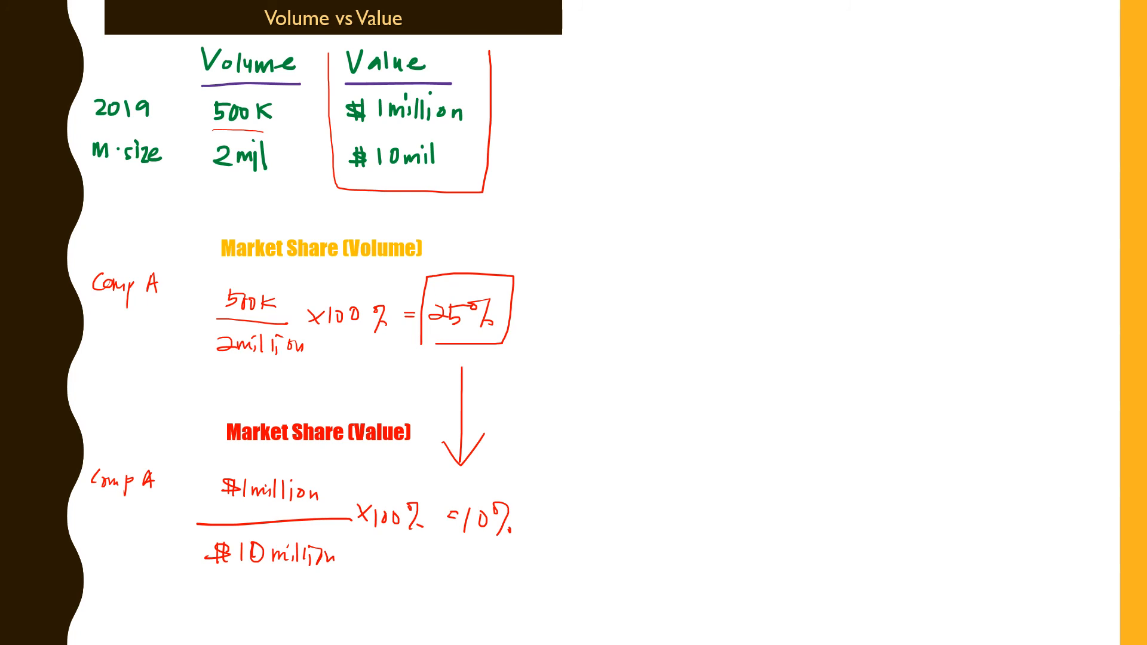
mouse_move(892, 182)
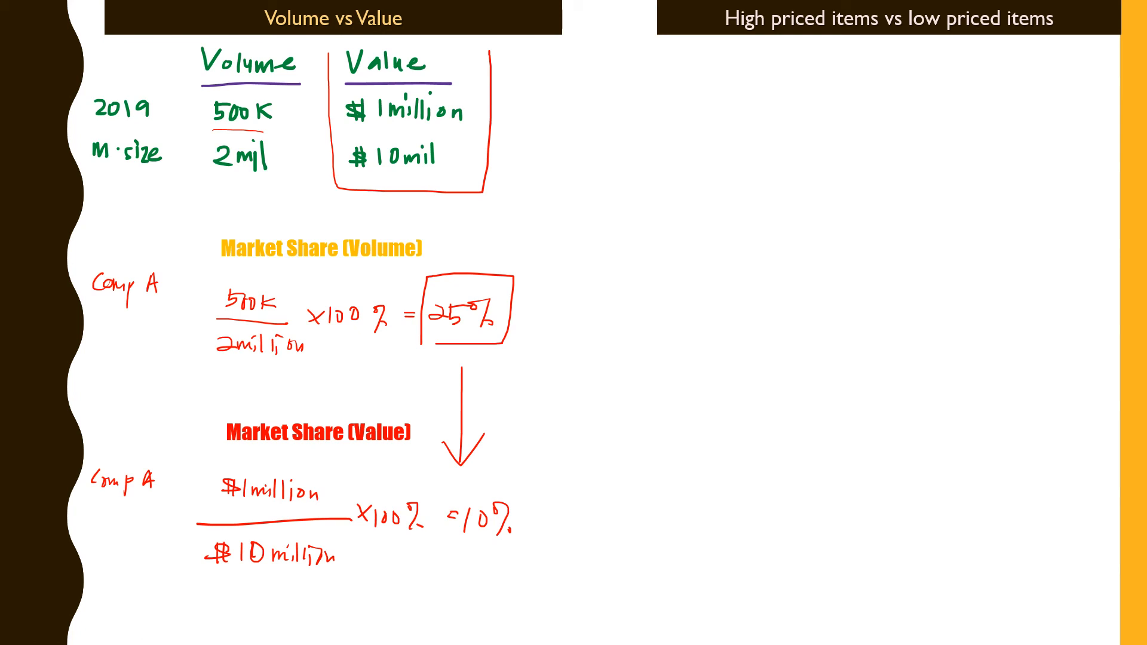
mouse_move(1038, 214)
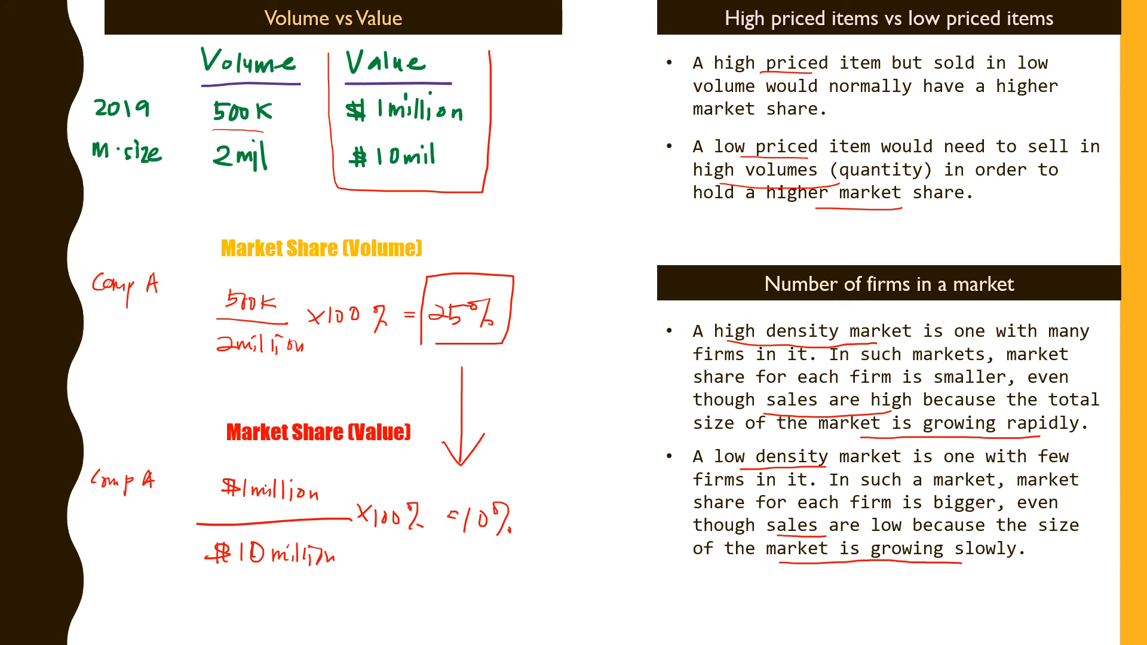
mouse_move(980, 512)
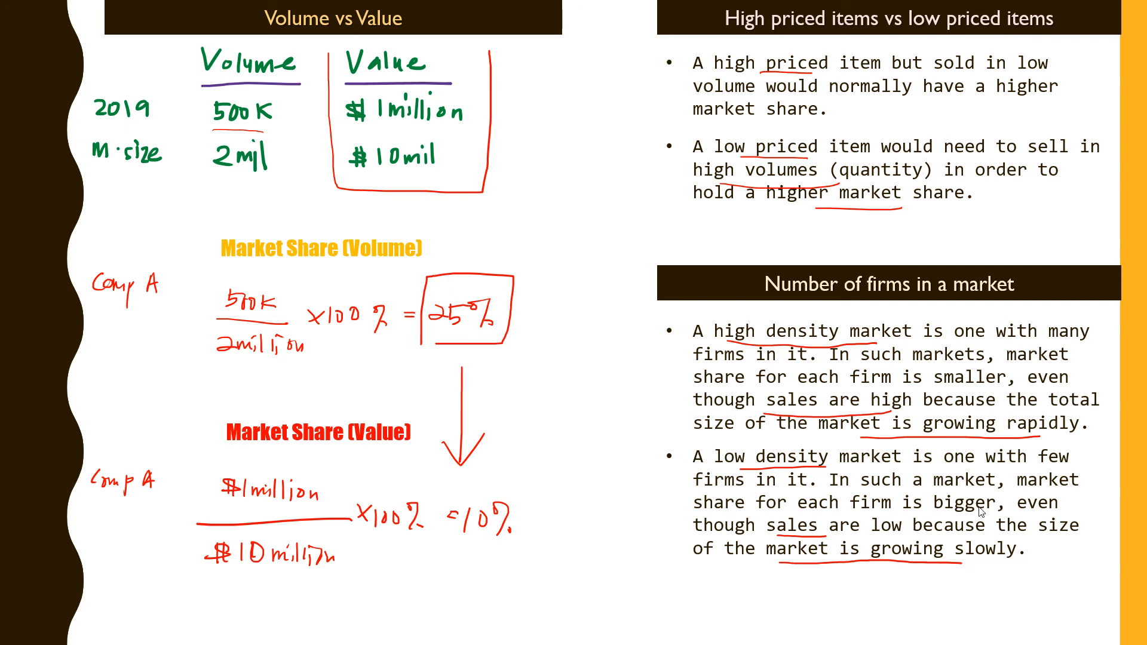